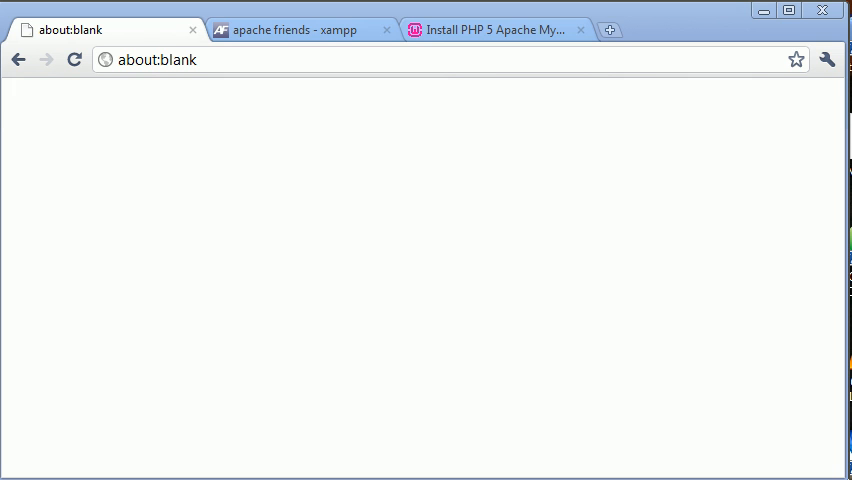
Switch to the Apache Friends XAMPP tab, then view the WampServer homepage tab.
{"action": "left_click", "coordinate": [290, 28]}
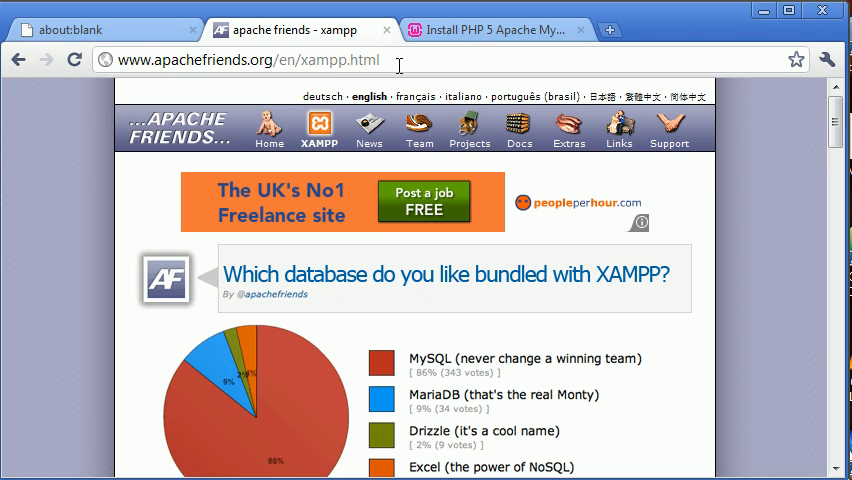
{"action": "left_click", "coordinate": [490, 28]}
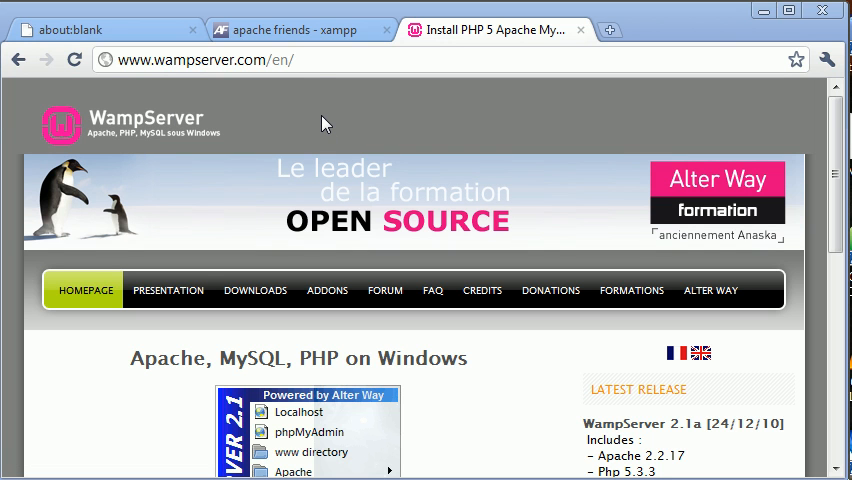
{"action": "mouse_move", "coordinate": [530, 112]}
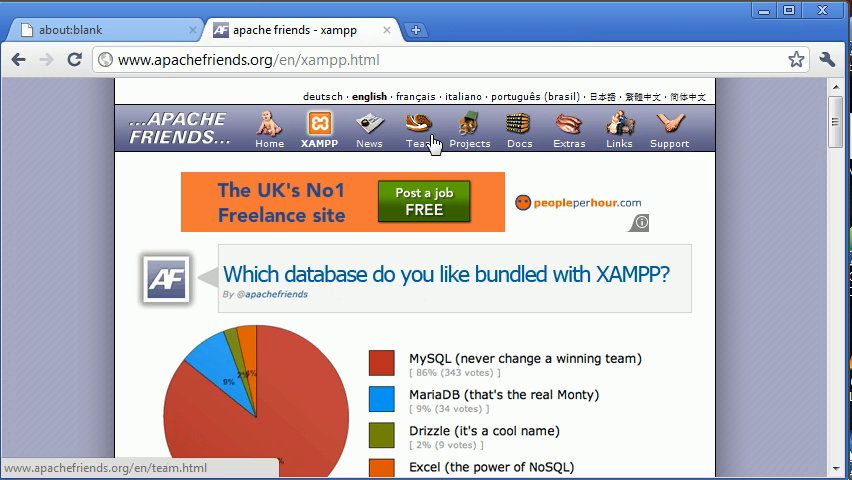
{"action": "mouse_move", "coordinate": [748, 348]}
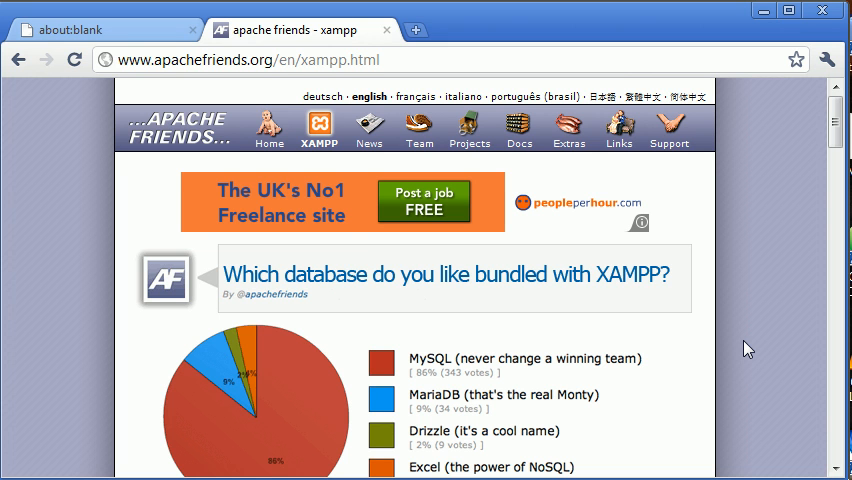
{"action": "scroll", "scroll_direction": "down", "scroll_amount": 3}
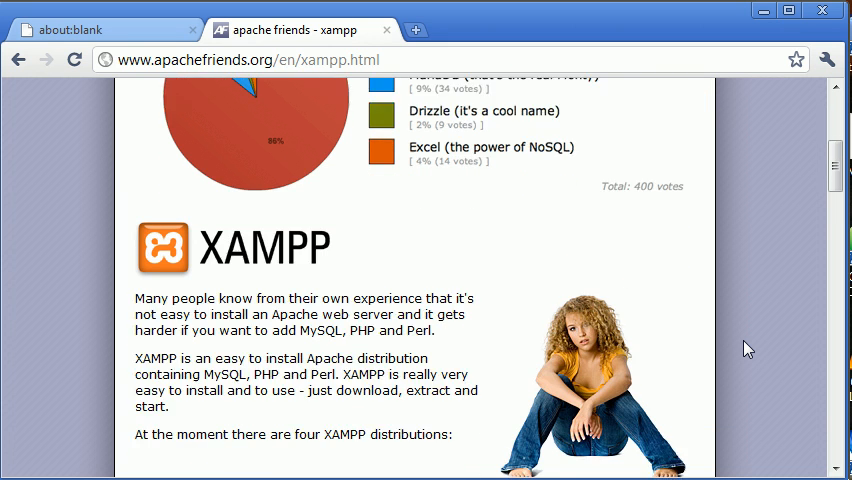
{"action": "scroll", "scroll_direction": "down", "scroll_amount": 3}
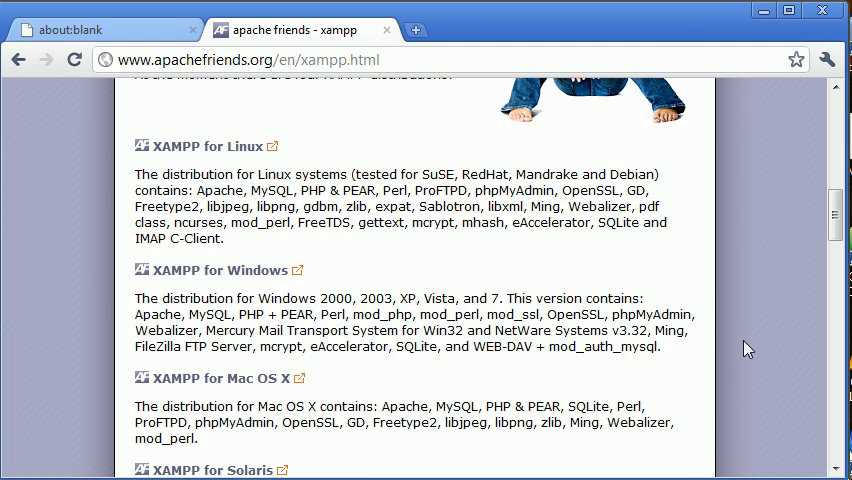
{"action": "scroll", "scroll_direction": "down", "scroll_amount": 3}
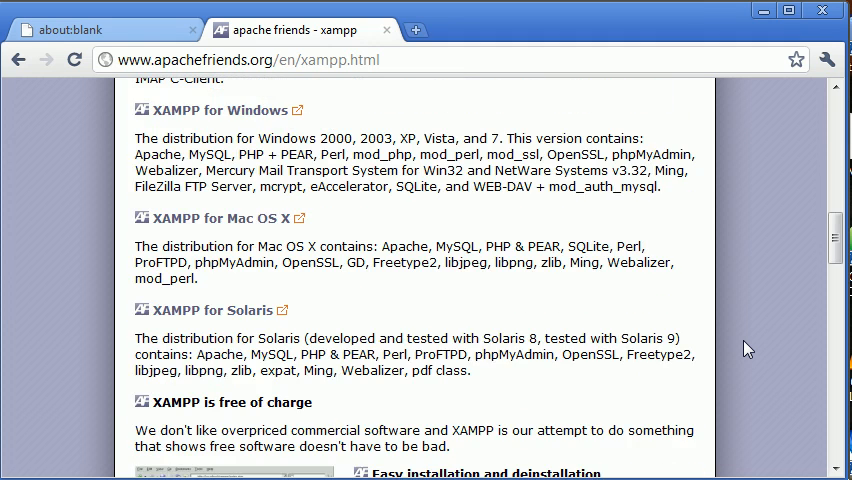
{"action": "scroll", "scroll_direction": "down", "scroll_amount": 3}
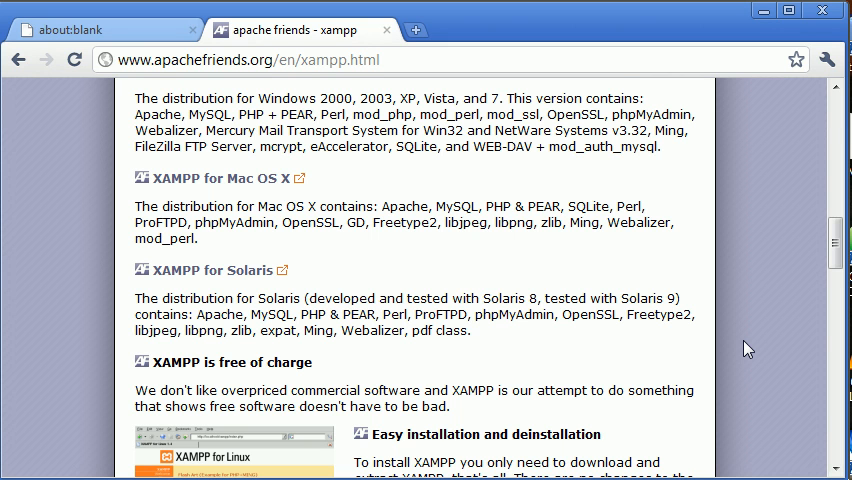
{"action": "scroll", "scroll_direction": "down", "scroll_amount": 3}
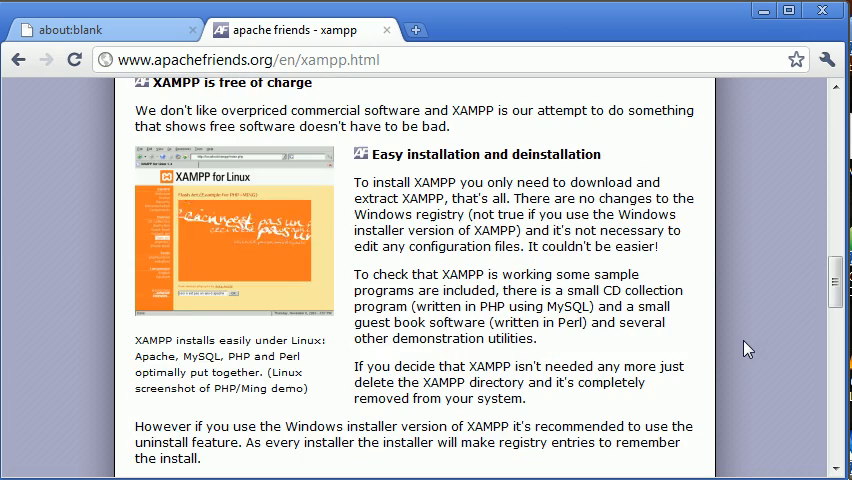
{"action": "scroll", "scroll_direction": "down", "scroll_amount": 3}
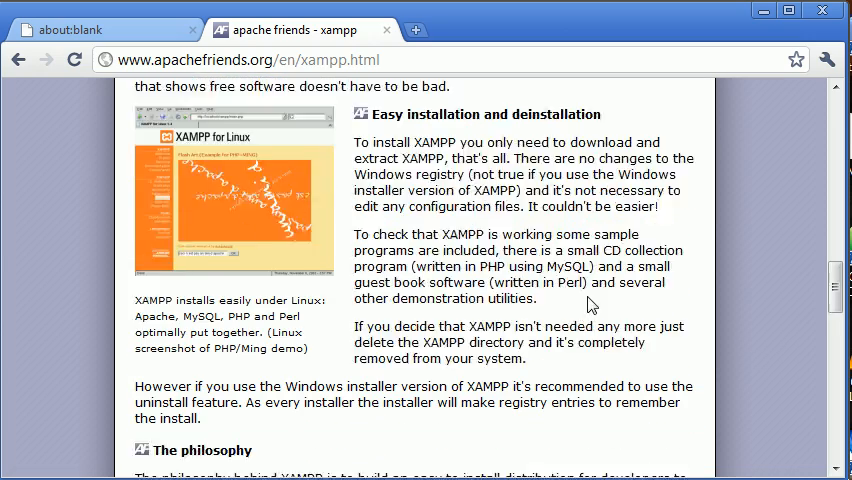
{"action": "scroll", "scroll_direction": "down", "scroll_amount": 3}
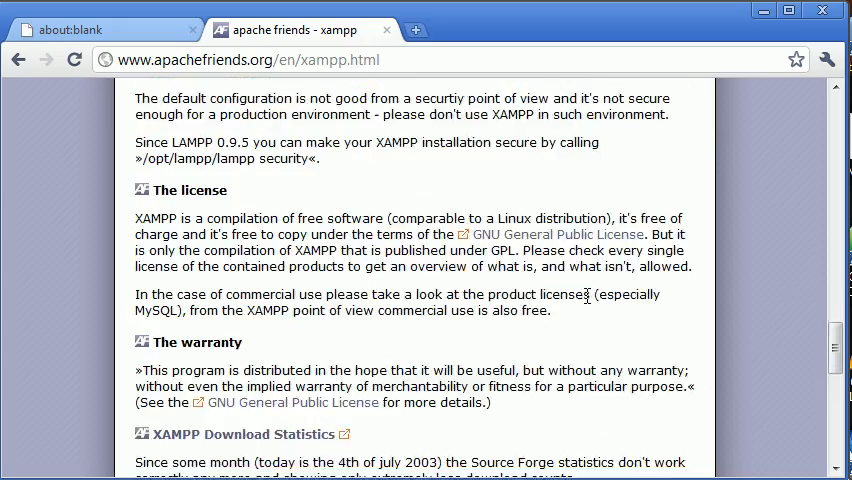
{"action": "scroll", "scroll_direction": "down", "scroll_amount": 3}
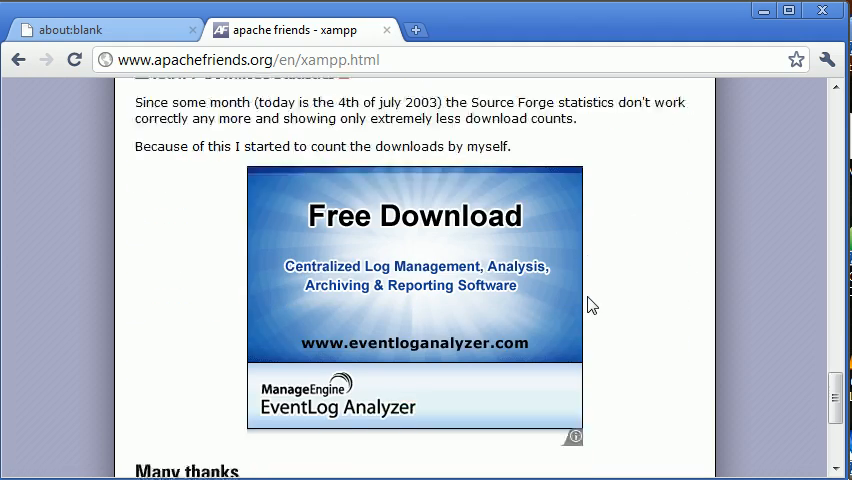
{"action": "scroll", "scroll_direction": "down", "scroll_amount": 3}
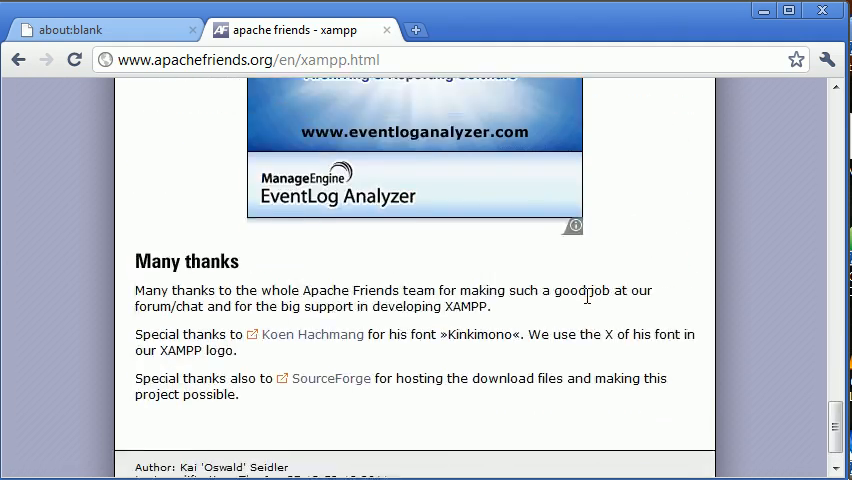
{"action": "scroll", "scroll_direction": "up", "scroll_amount": 3}
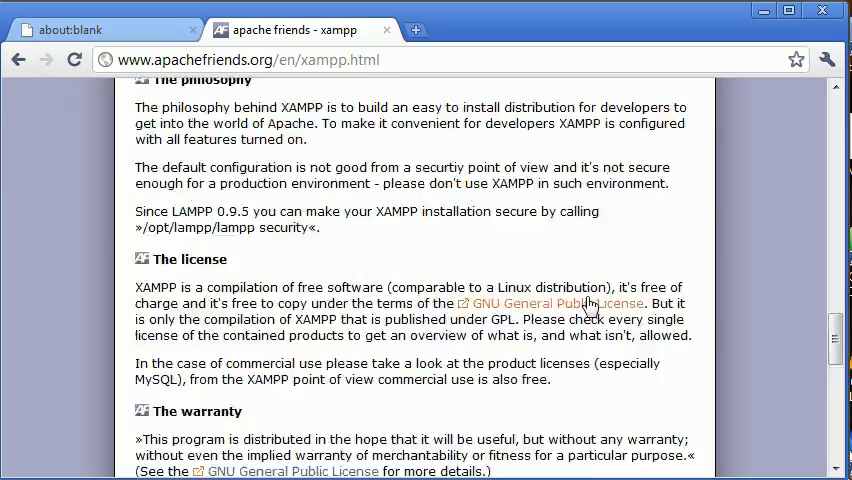
{"action": "scroll", "scroll_direction": "down", "scroll_amount": 3}
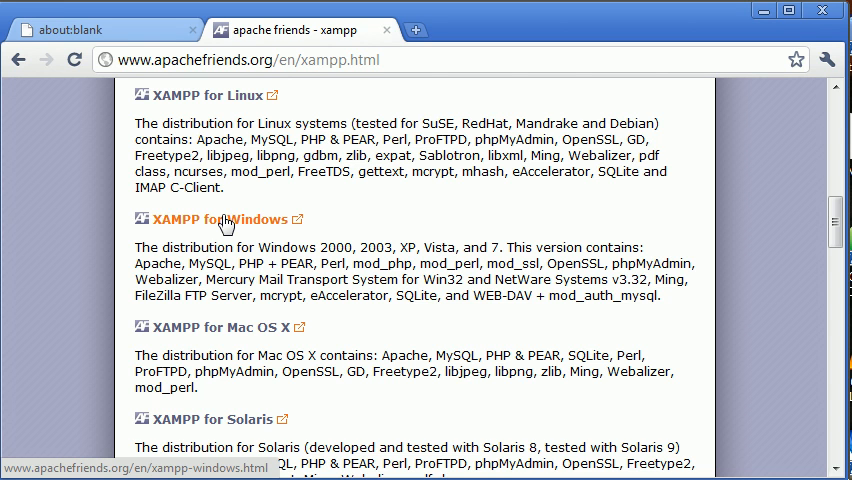
{"action": "mouse_move", "coordinate": [236, 228]}
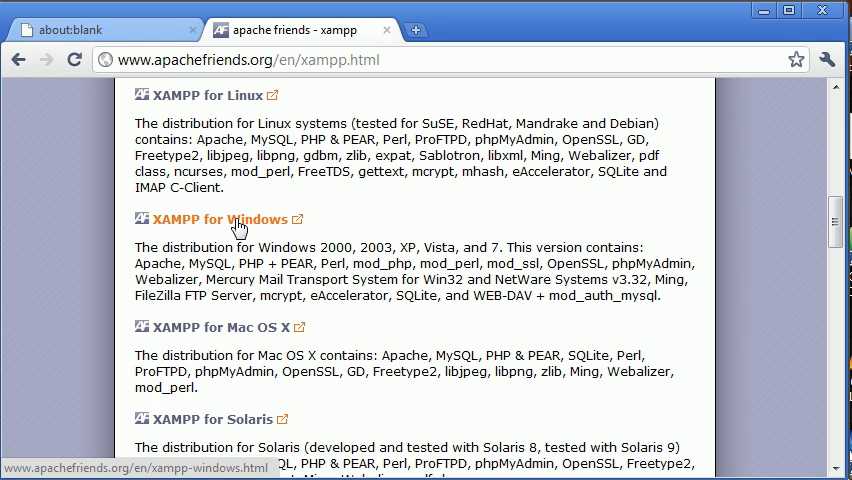
Reach the XAMPP Windows 1.7.4 download table listing Installer, ZIP and 7zip.
{"action": "left_click", "coordinate": [212, 220]}
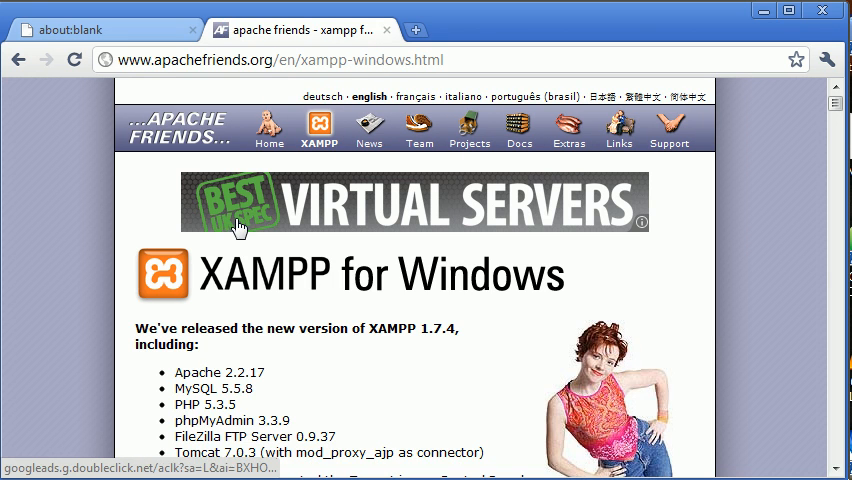
{"action": "scroll", "scroll_direction": "down", "scroll_amount": 3}
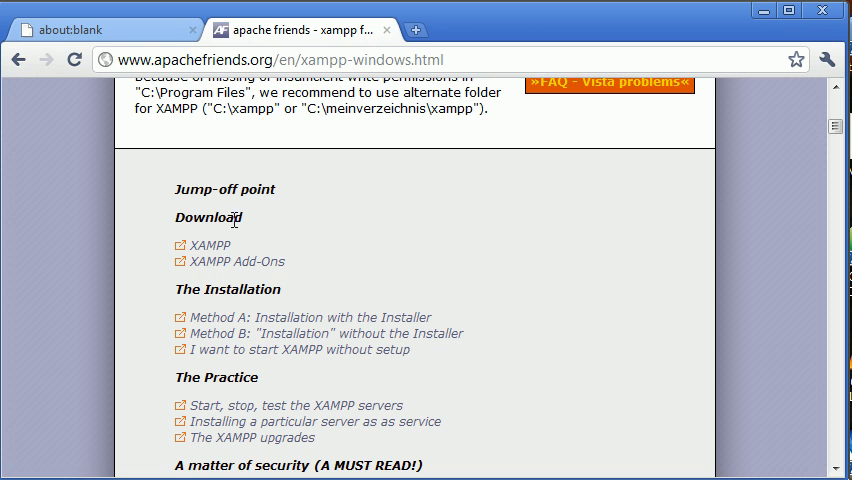
{"action": "mouse_move", "coordinate": [206, 244]}
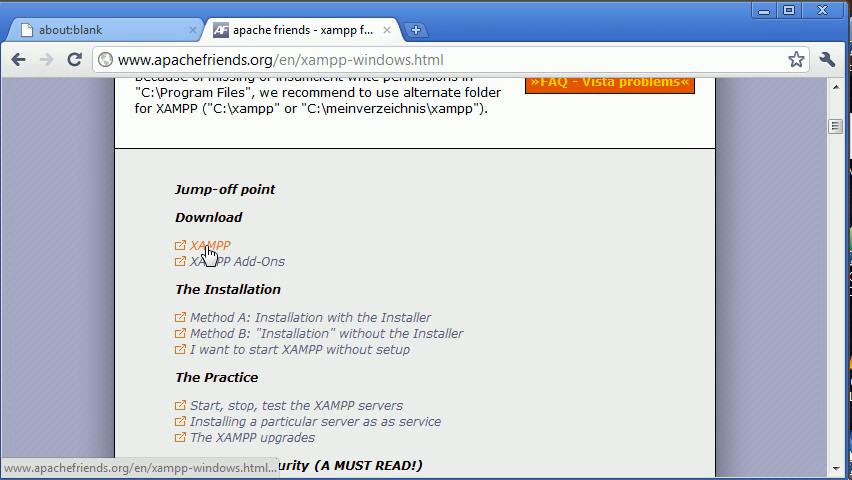
{"action": "left_click", "coordinate": [208, 244]}
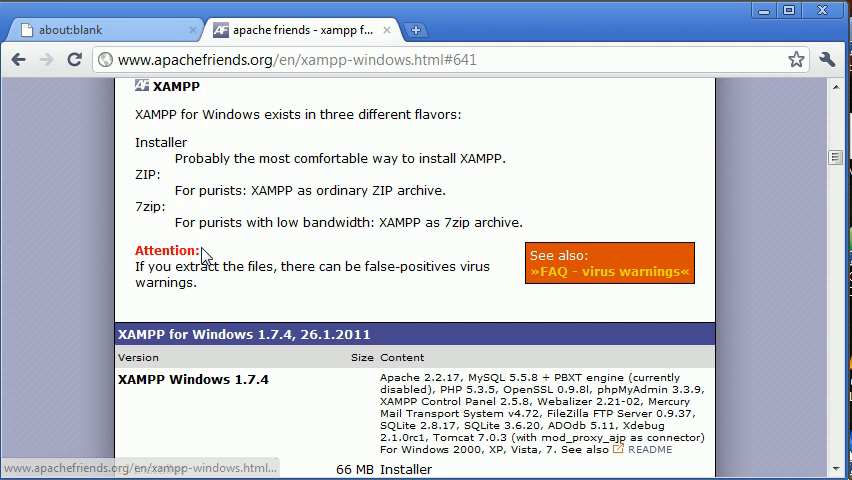
{"action": "scroll", "scroll_direction": "down", "scroll_amount": 3}
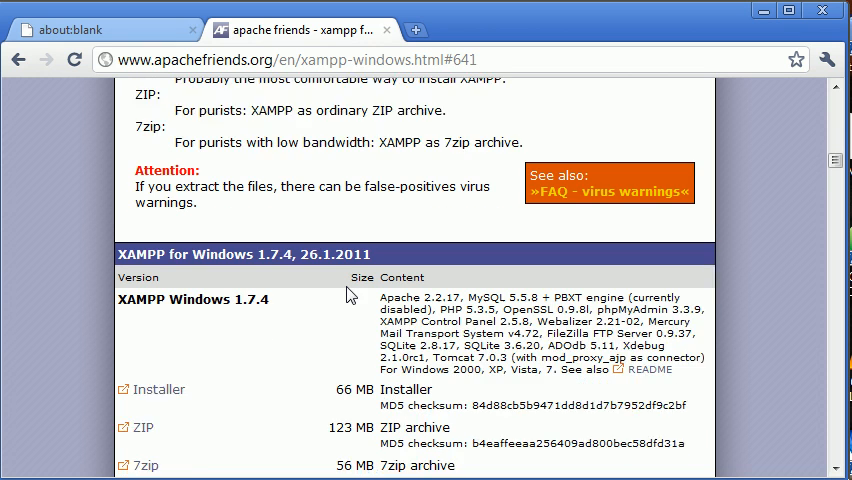
{"action": "scroll", "scroll_direction": "down", "scroll_amount": 3}
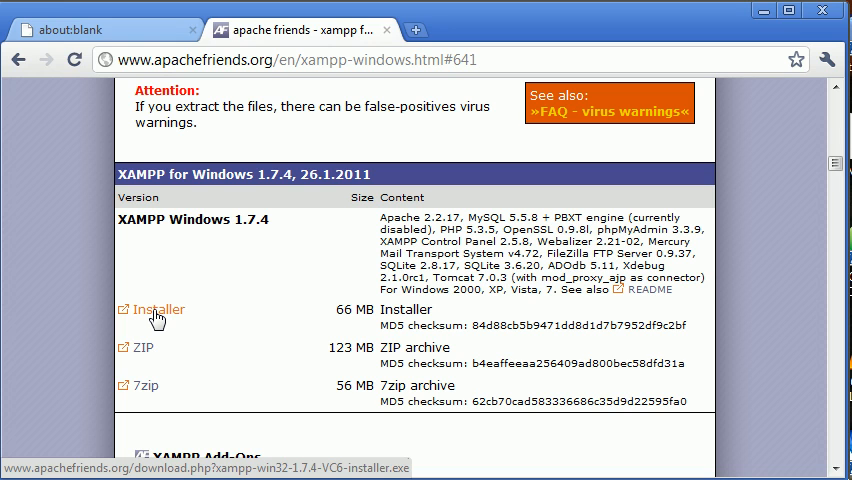
Start downloading xampp-win32-1.7.4-VC6-installer.exe from SourceForge, keeping the file in Chrome's warning bar.
{"action": "left_click", "coordinate": [156, 308]}
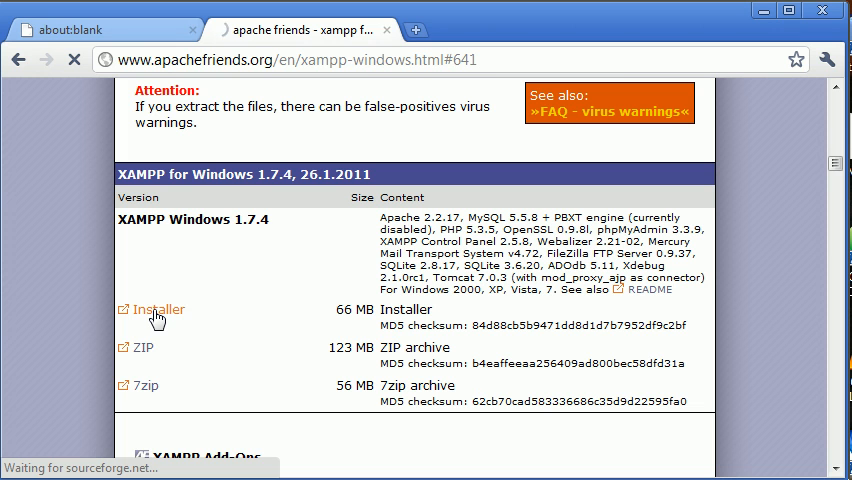
{"action": "left_click", "coordinate": [156, 308]}
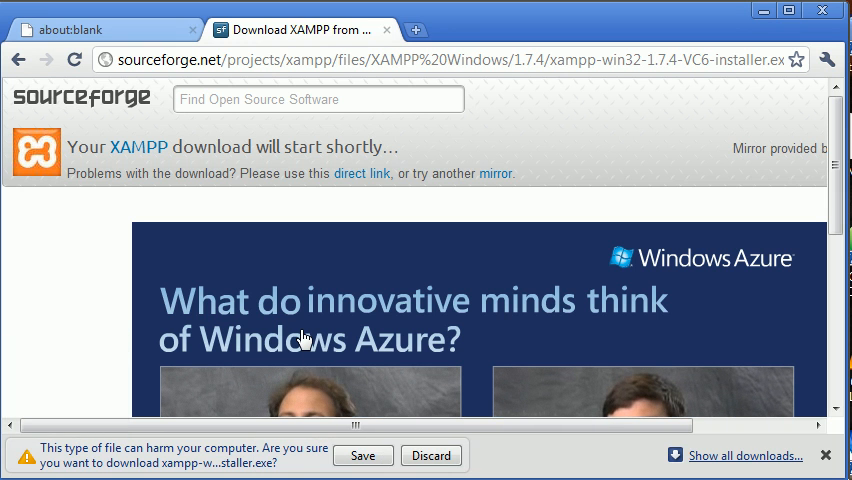
{"action": "left_click", "coordinate": [362, 456]}
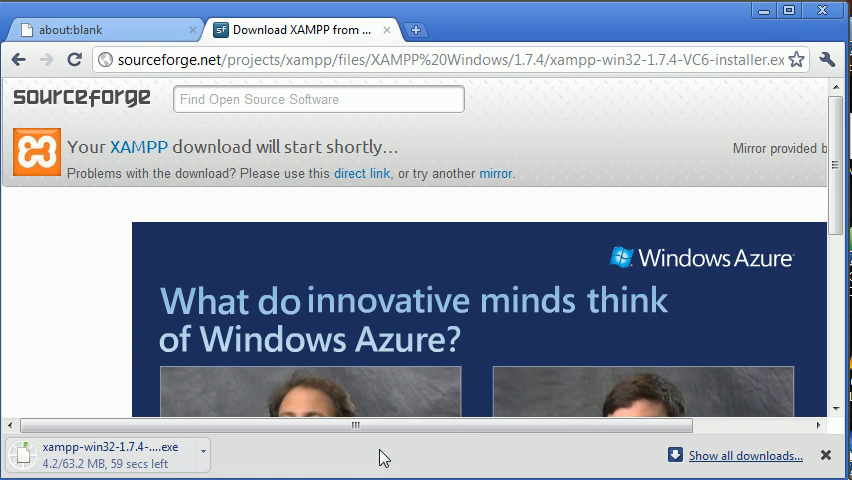